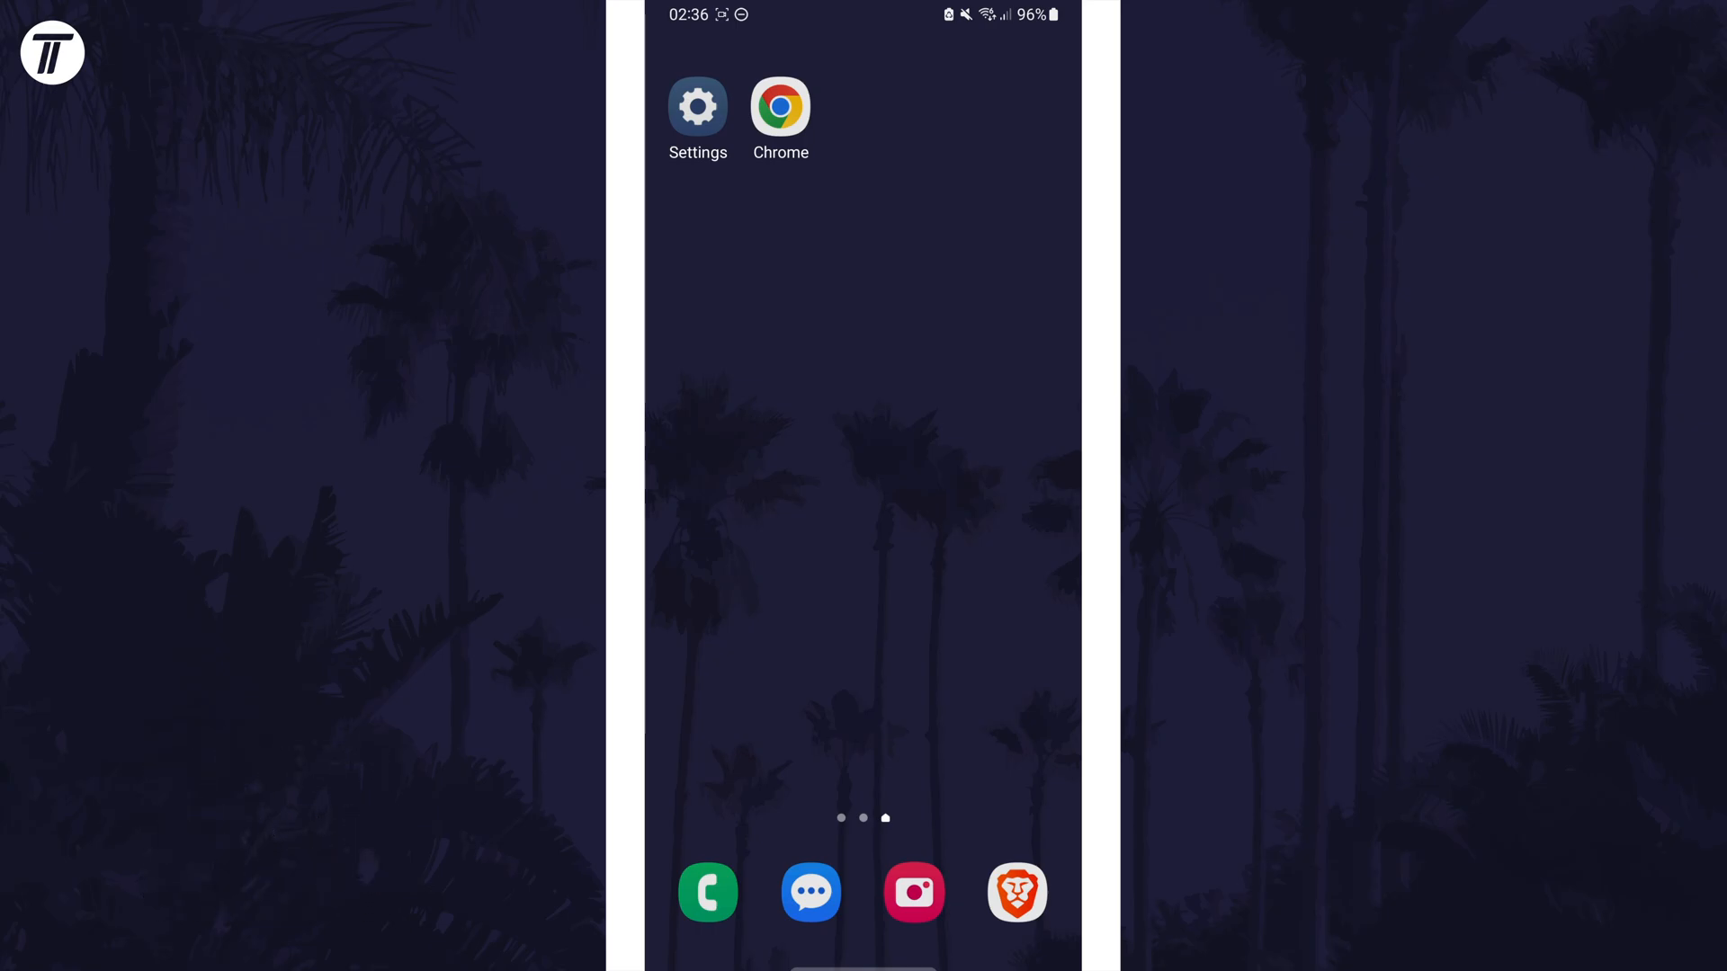
# Step: Launch Settings and scroll down to Battery and device care
pyautogui.click(697, 108)
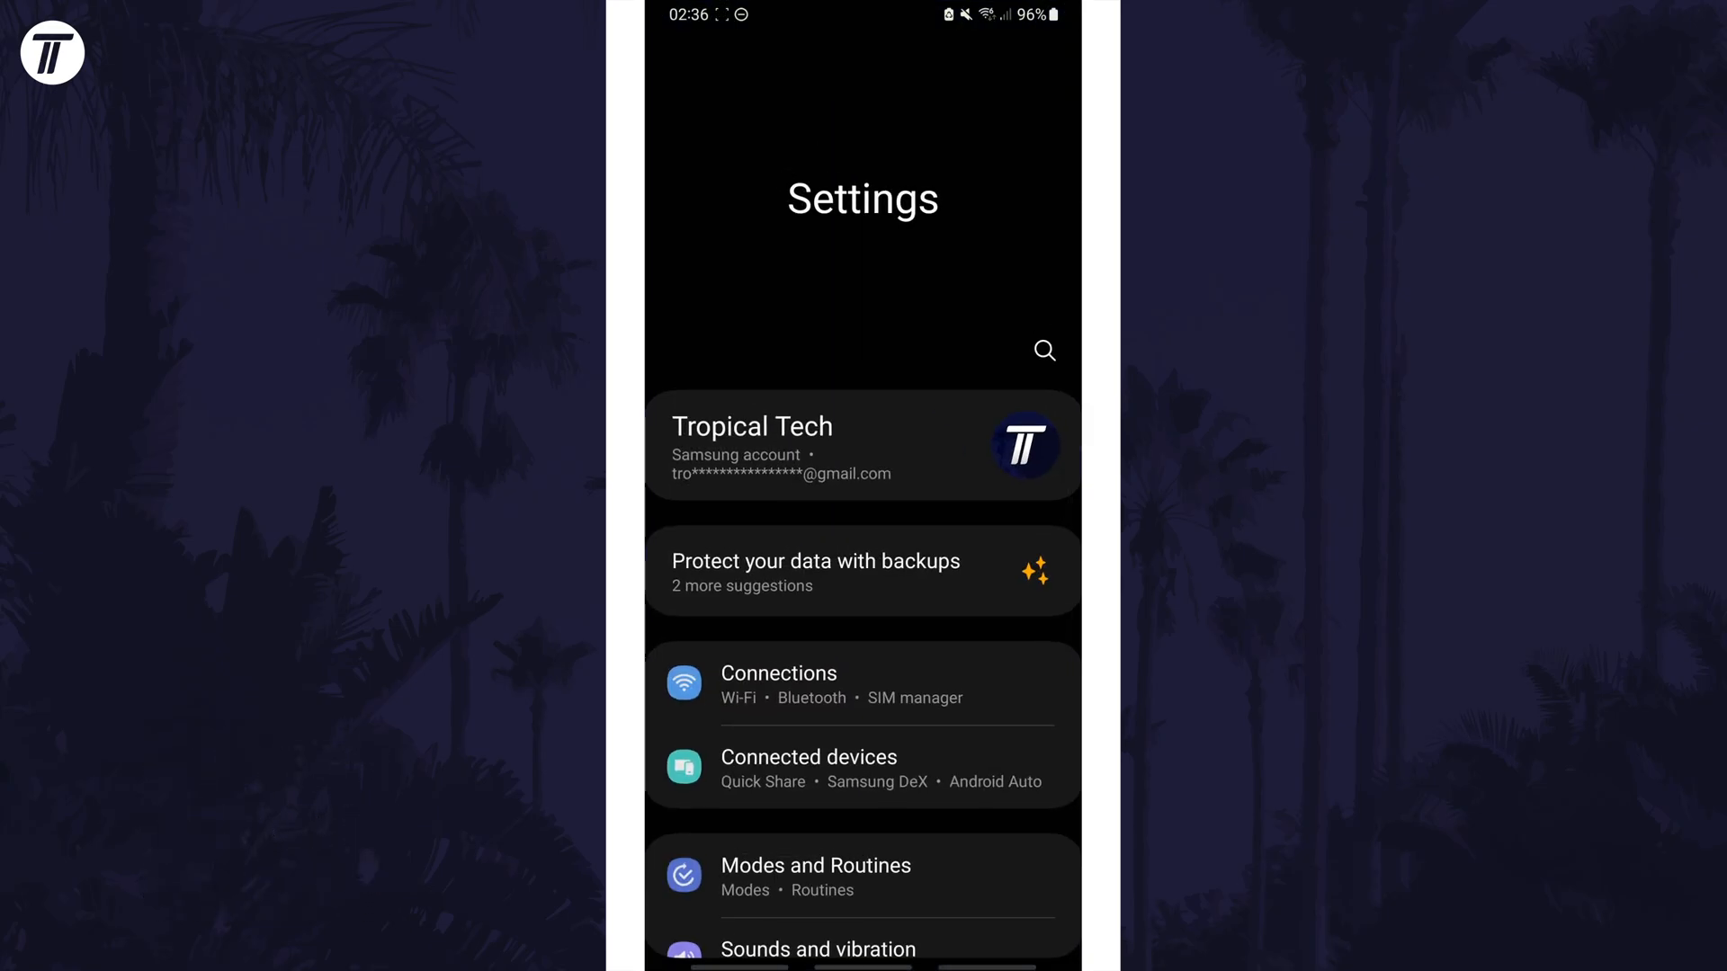
pyautogui.scroll(-3)
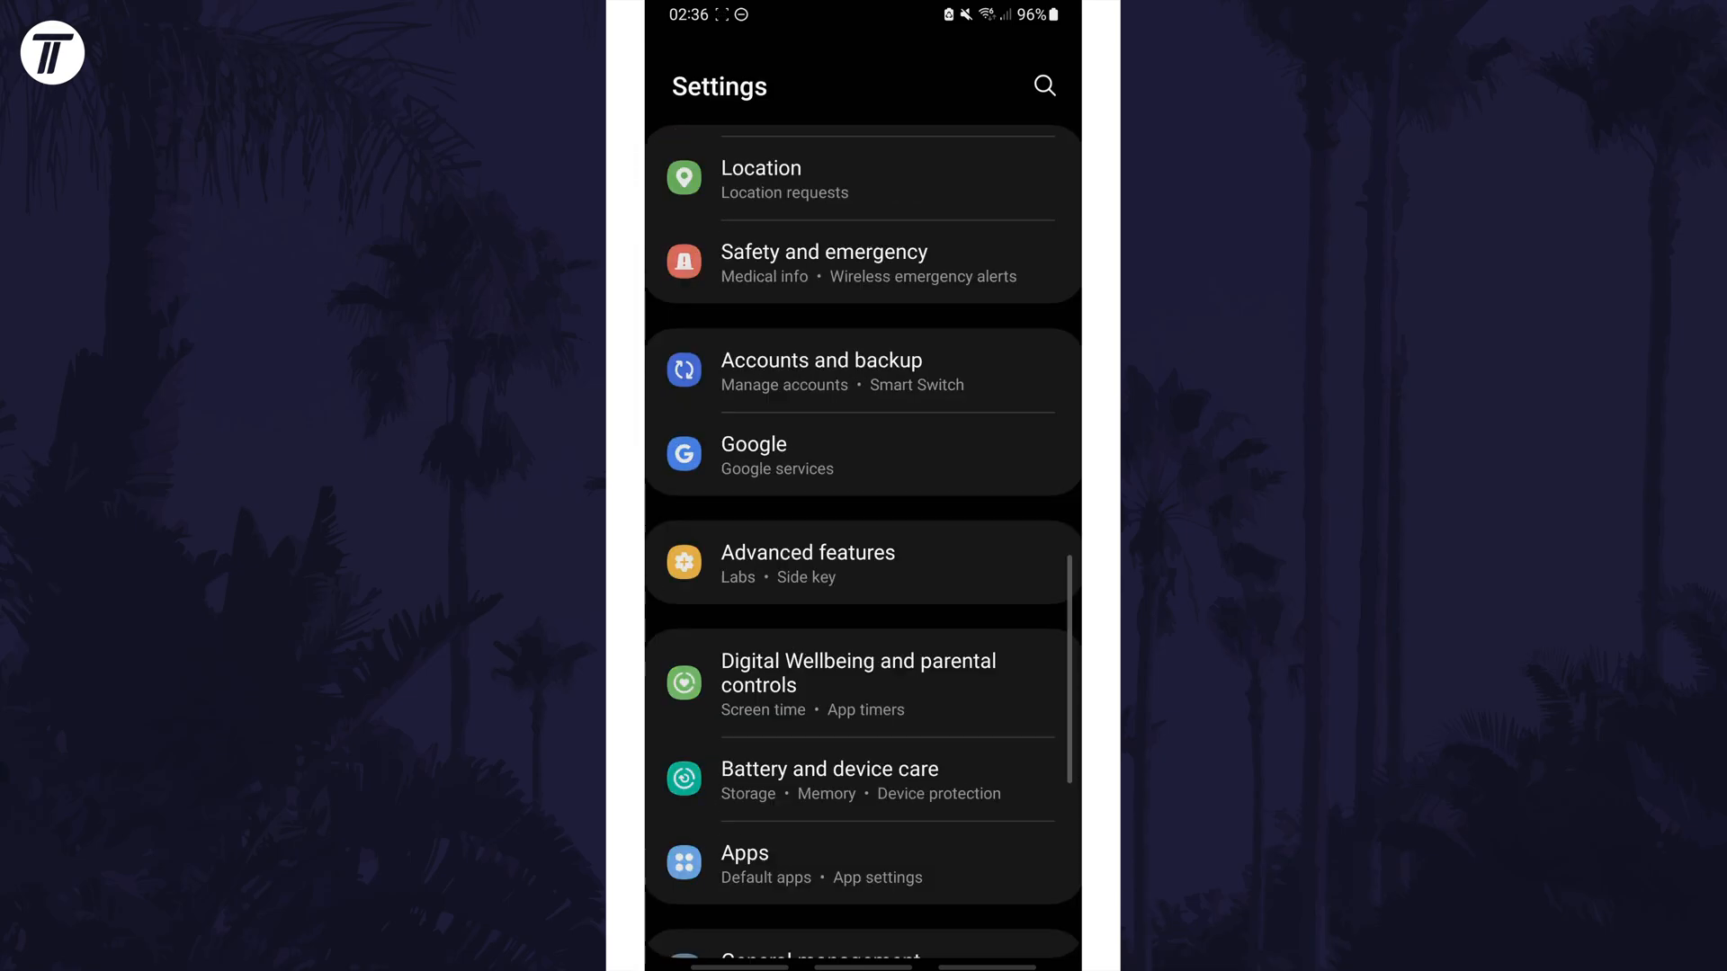
pyautogui.scroll(-3)
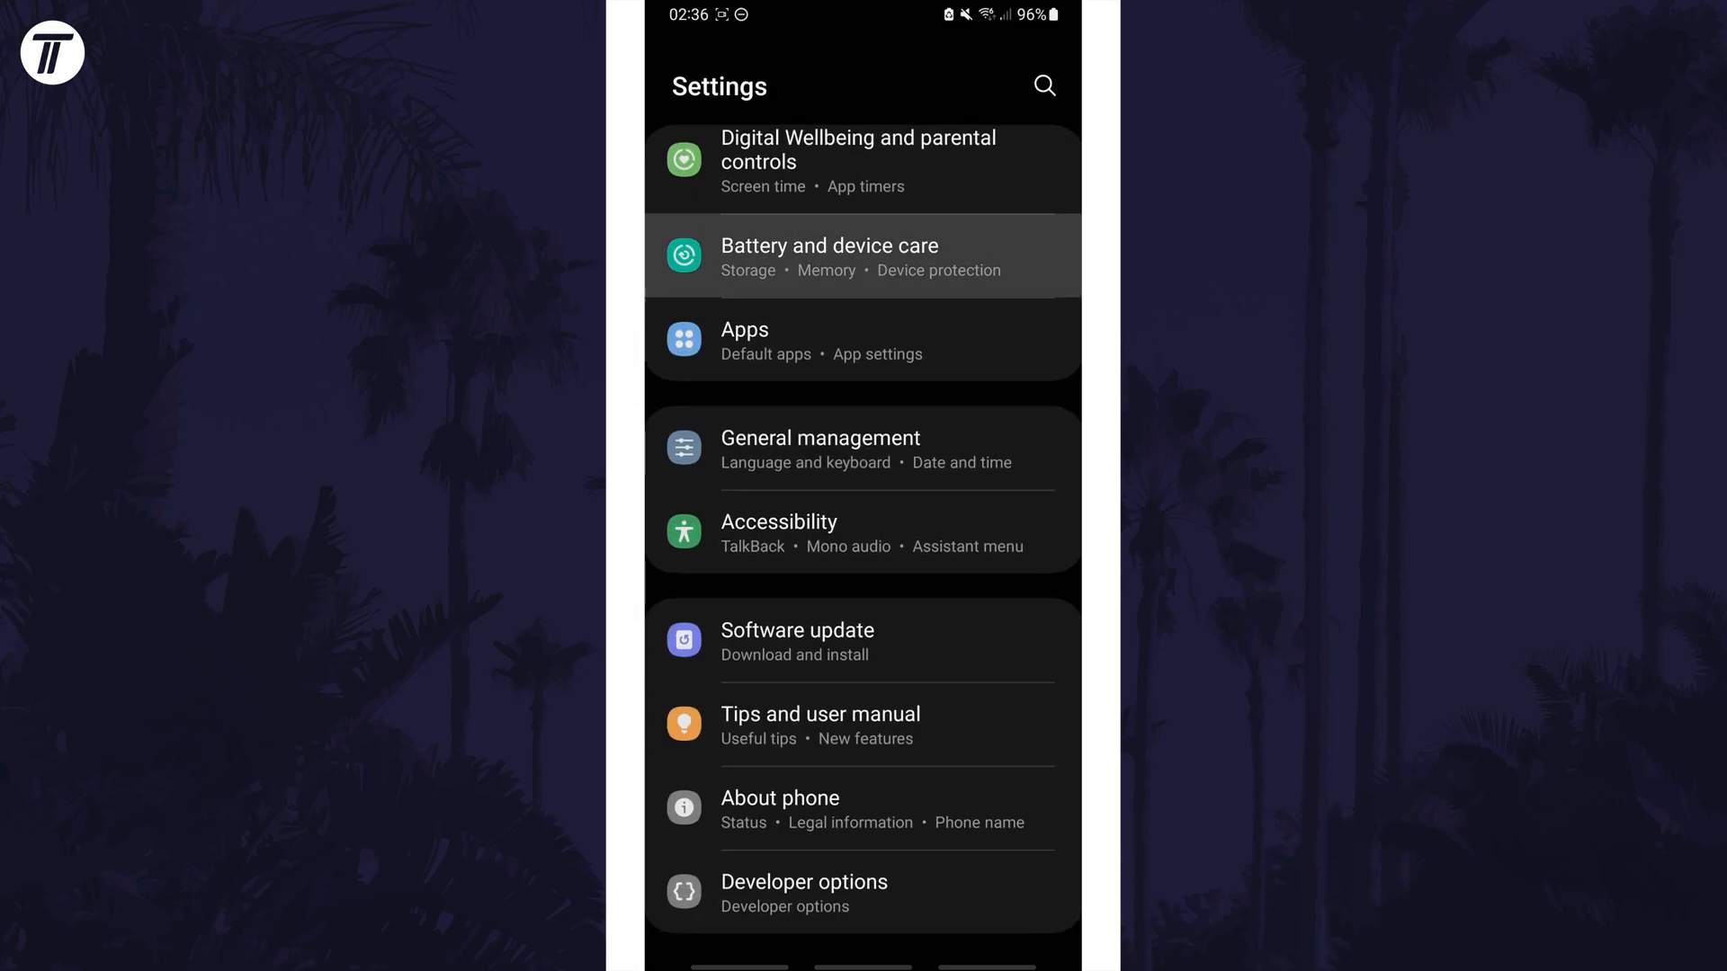
# Step: Go to Battery and device care, then its Memory page
pyautogui.click(829, 255)
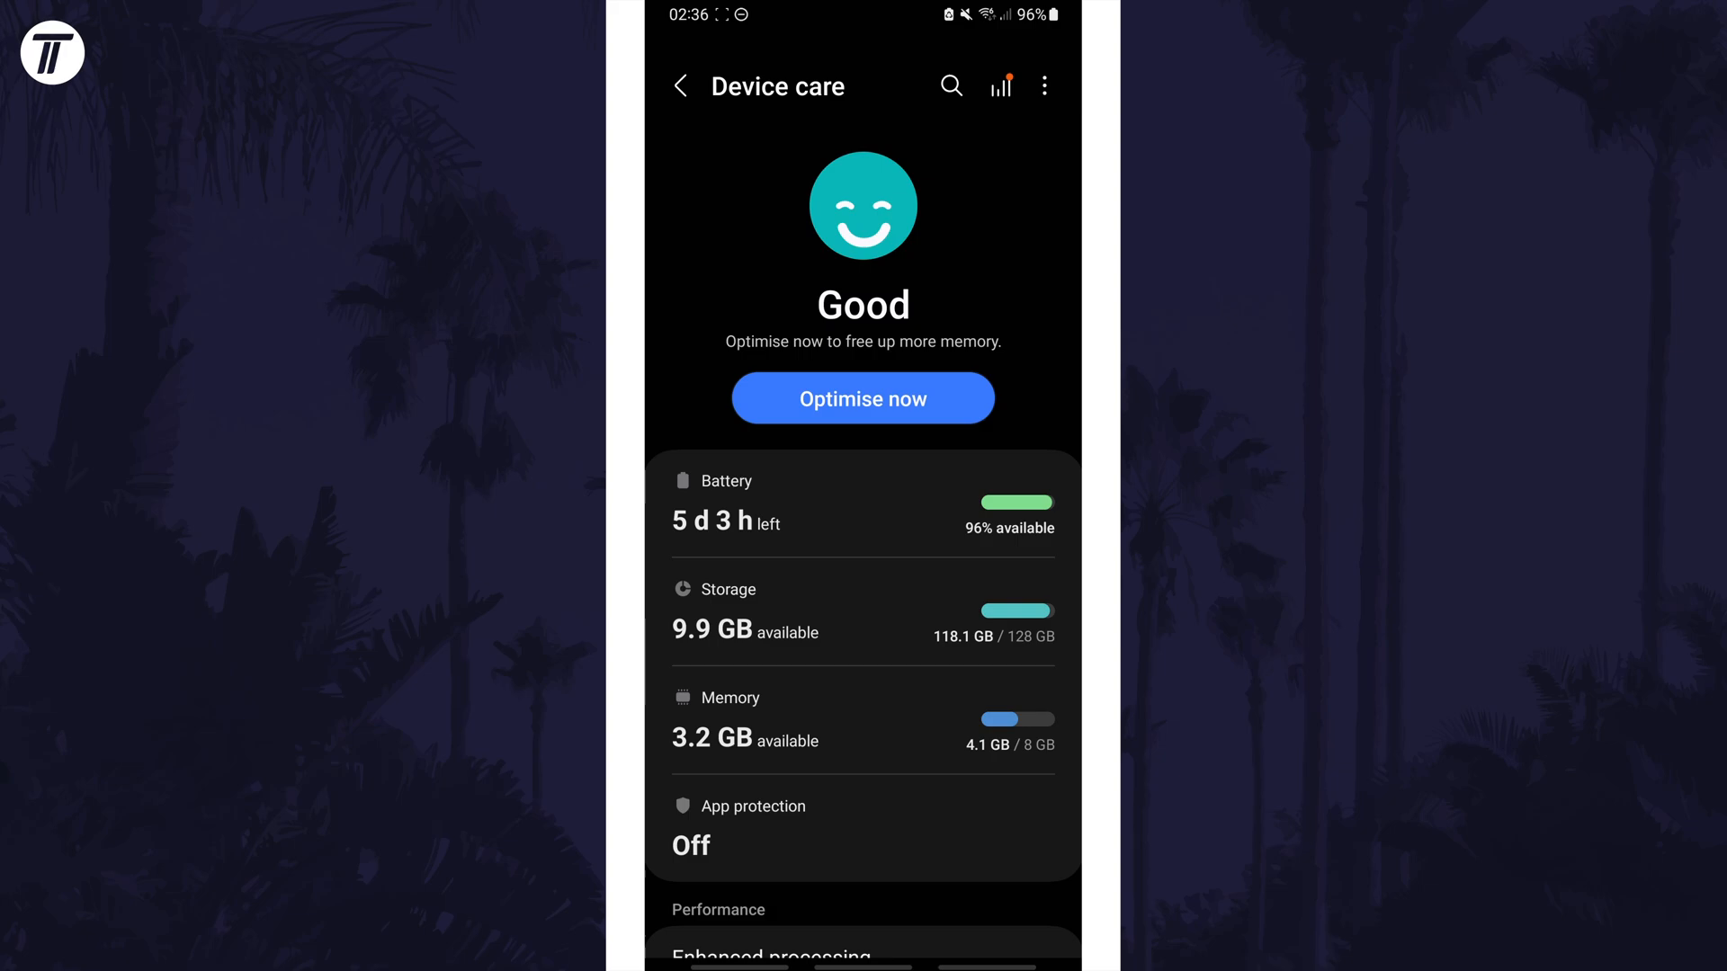
pyautogui.click(862, 719)
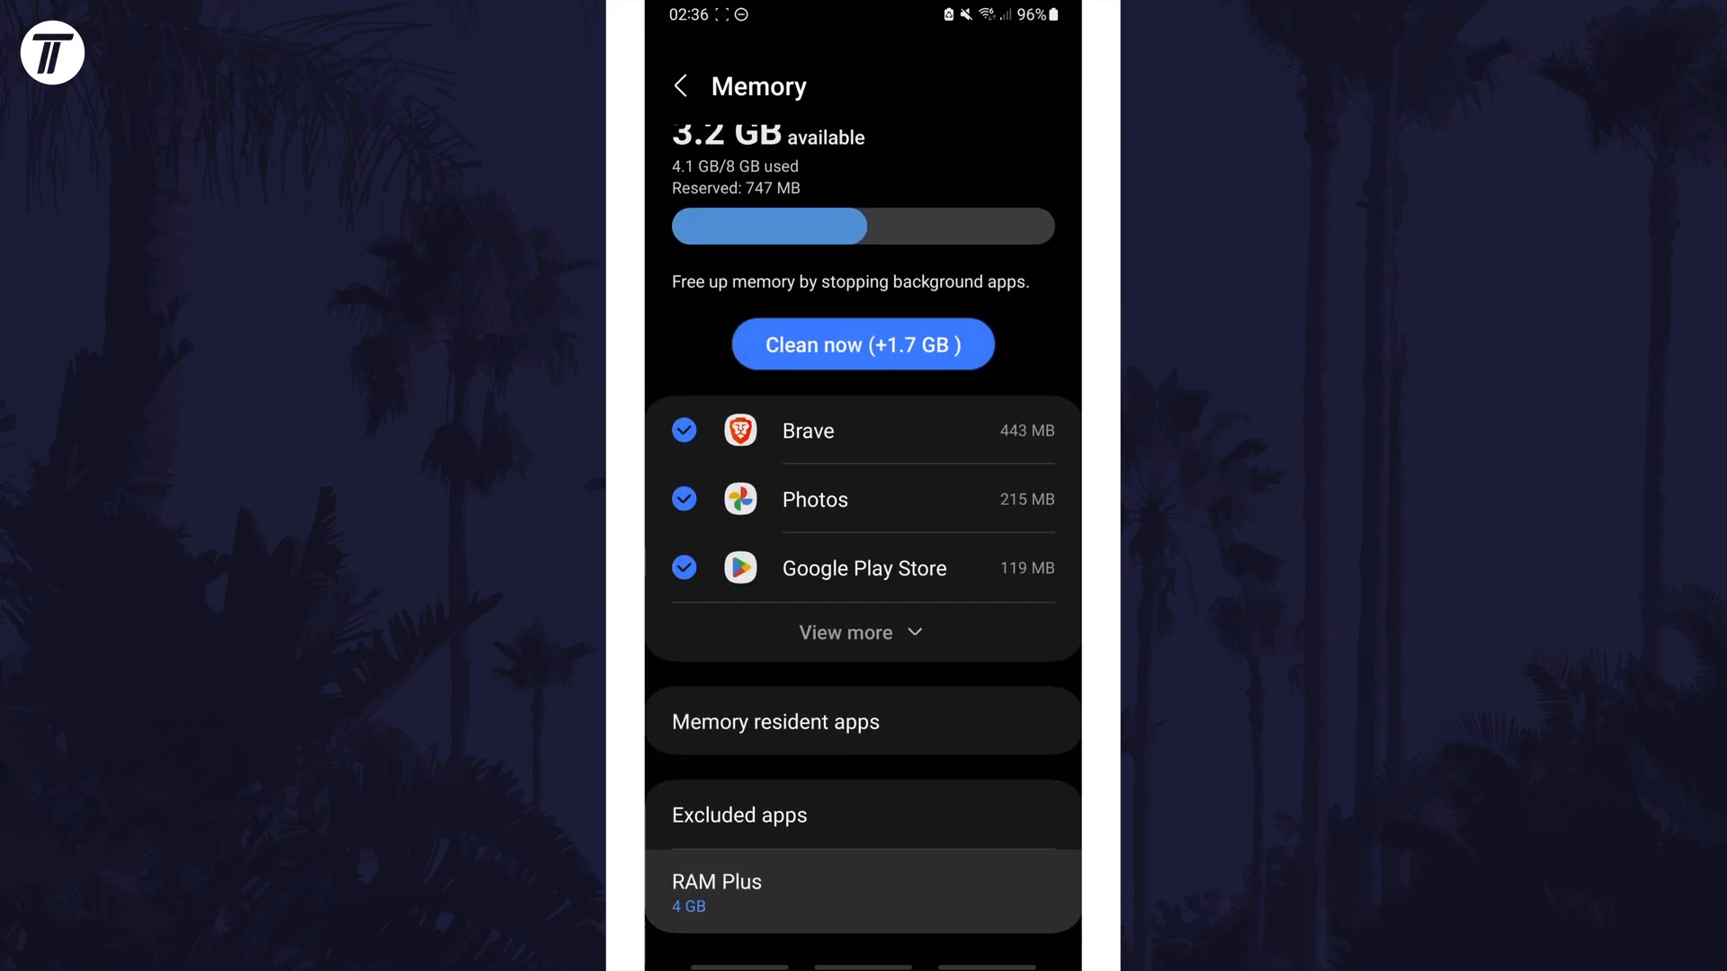
# Step: Open RAM Plus and select the 4 GB size with the feature on
pyautogui.click(862, 881)
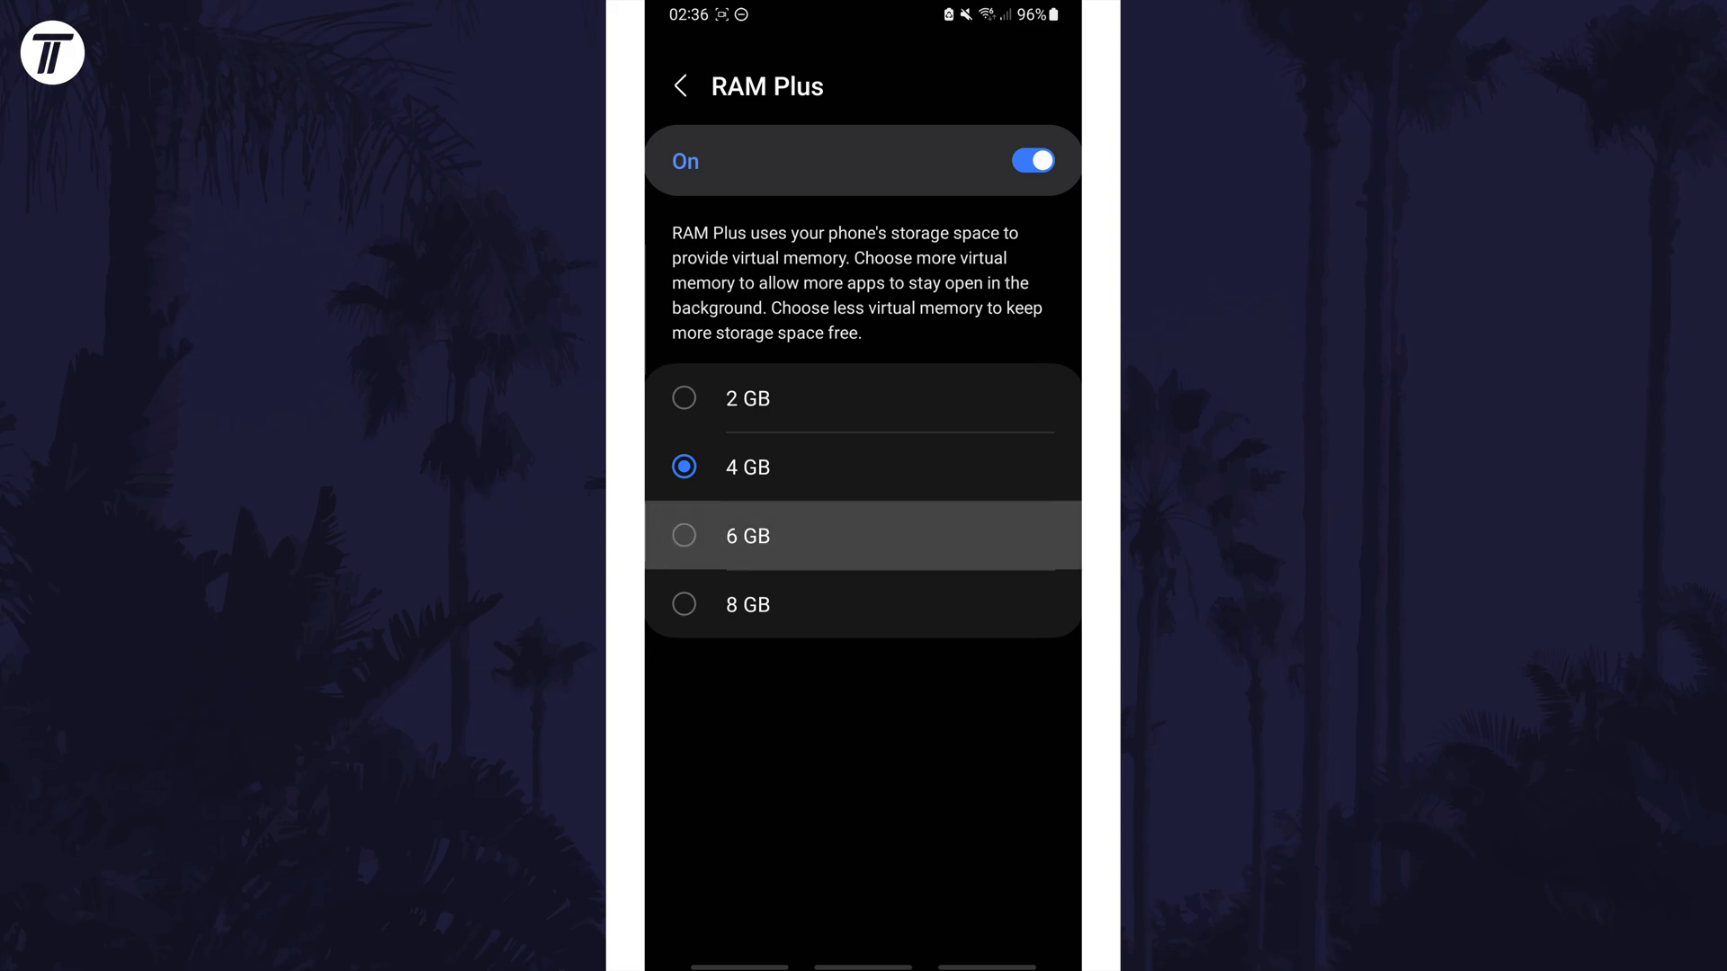
pyautogui.click(746, 535)
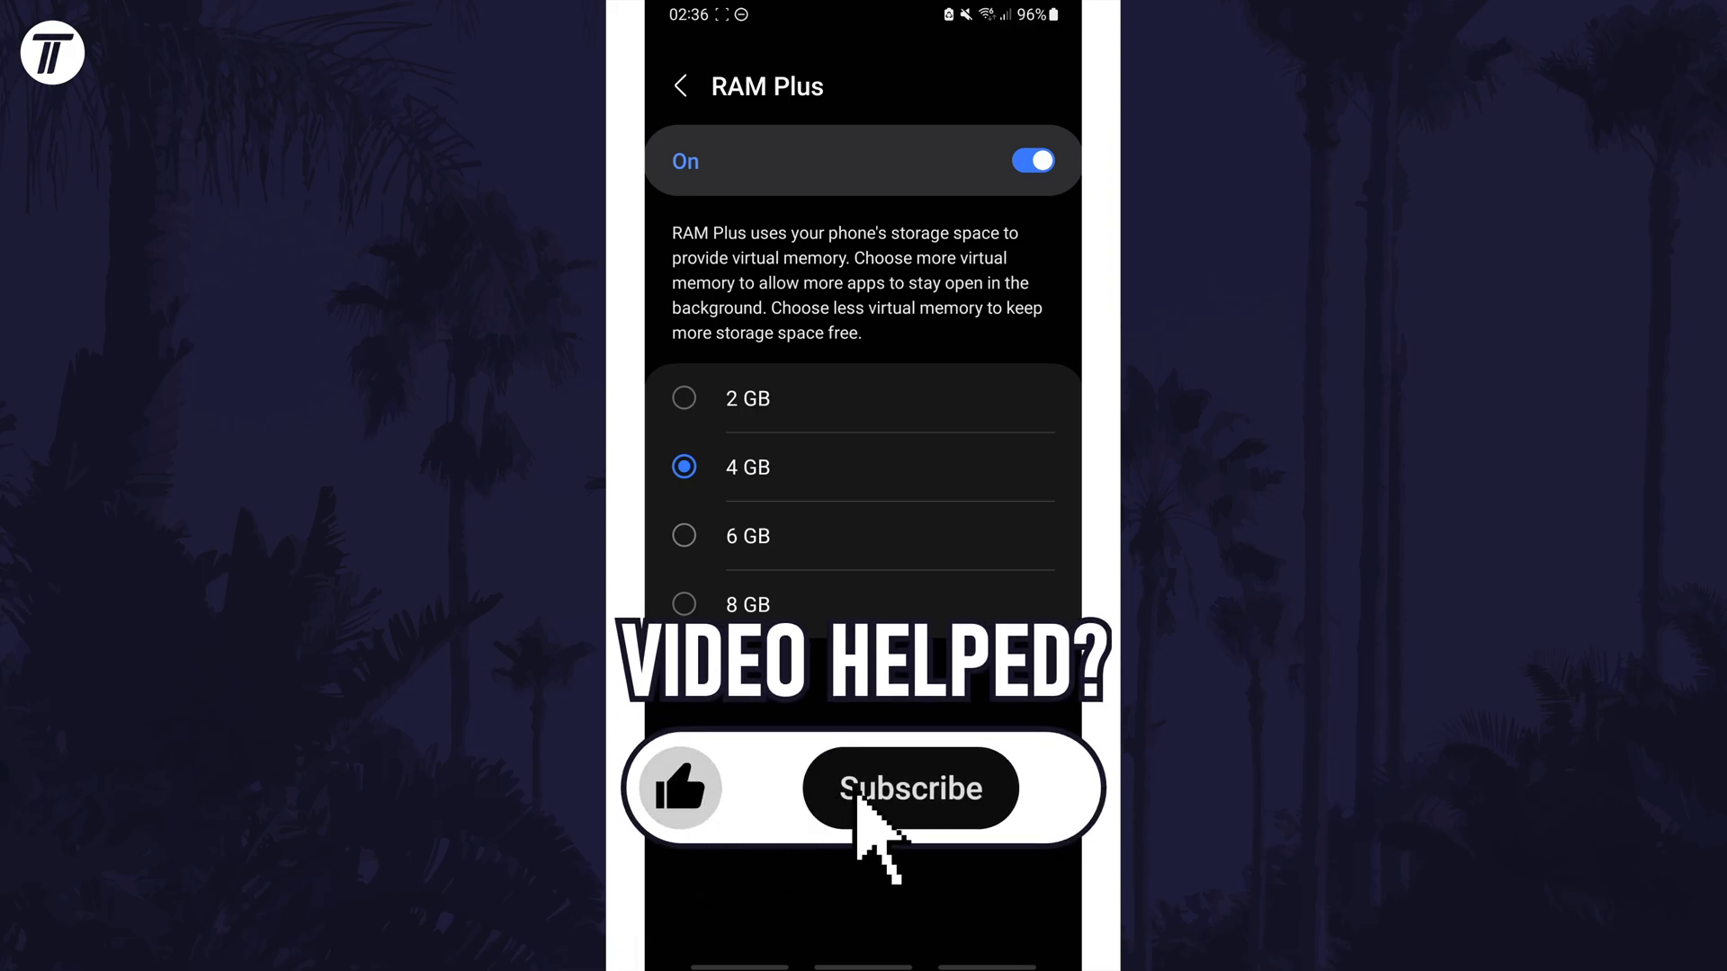
pyautogui.click(908, 788)
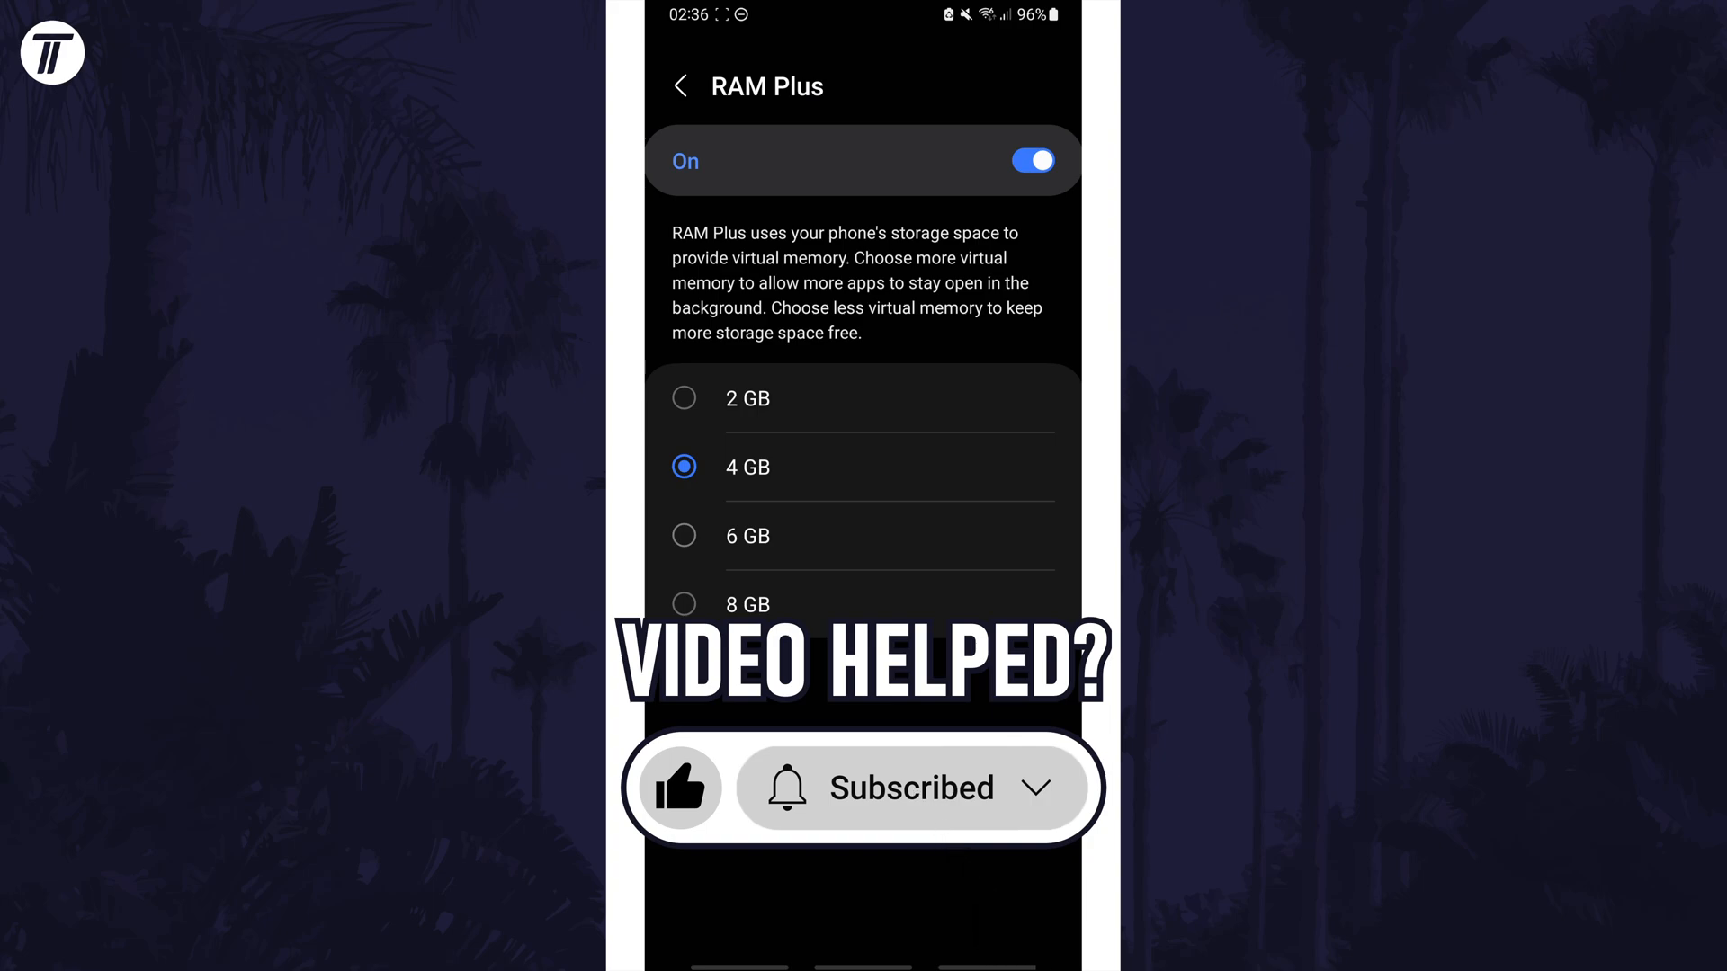